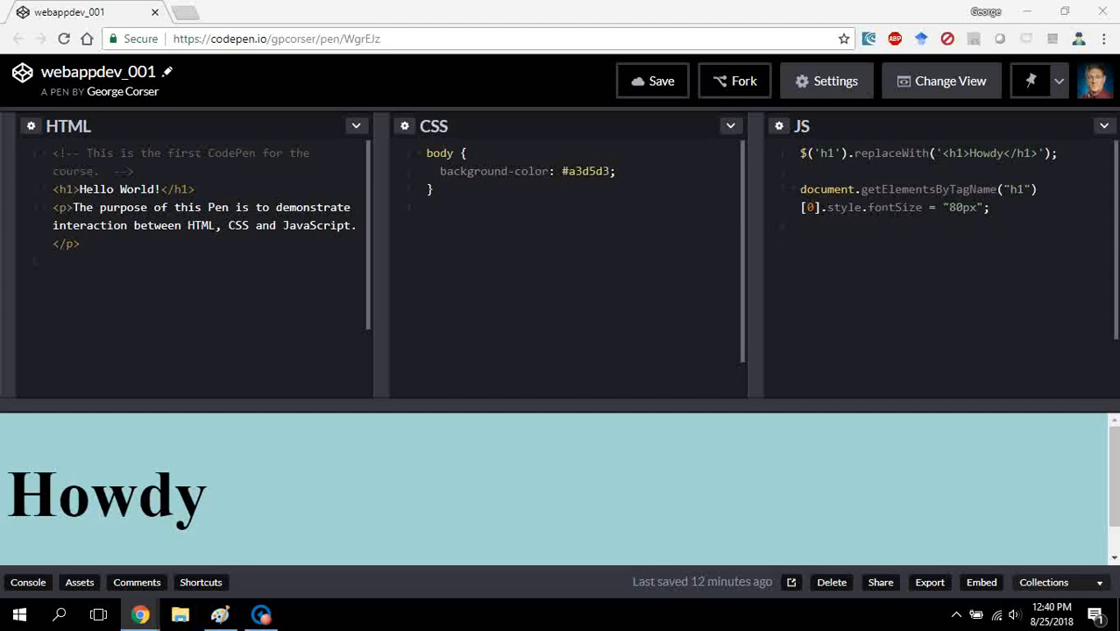
mouse_move(442, 24)
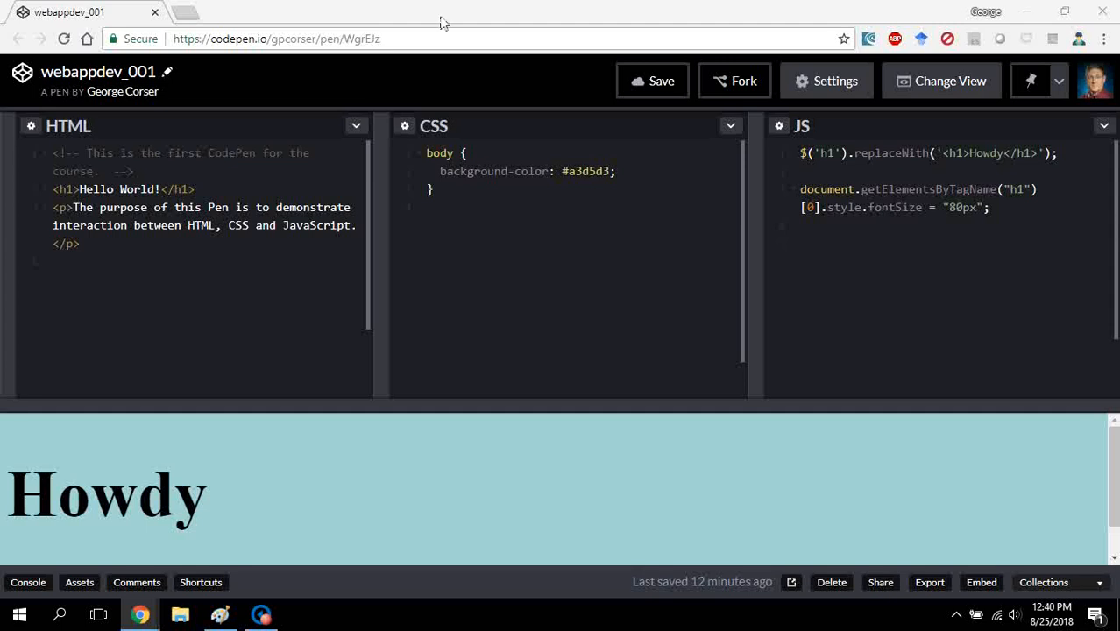
Switch from the webappdev_001 pen to the cis255 pages repository on GitHub.
left_click(184, 11)
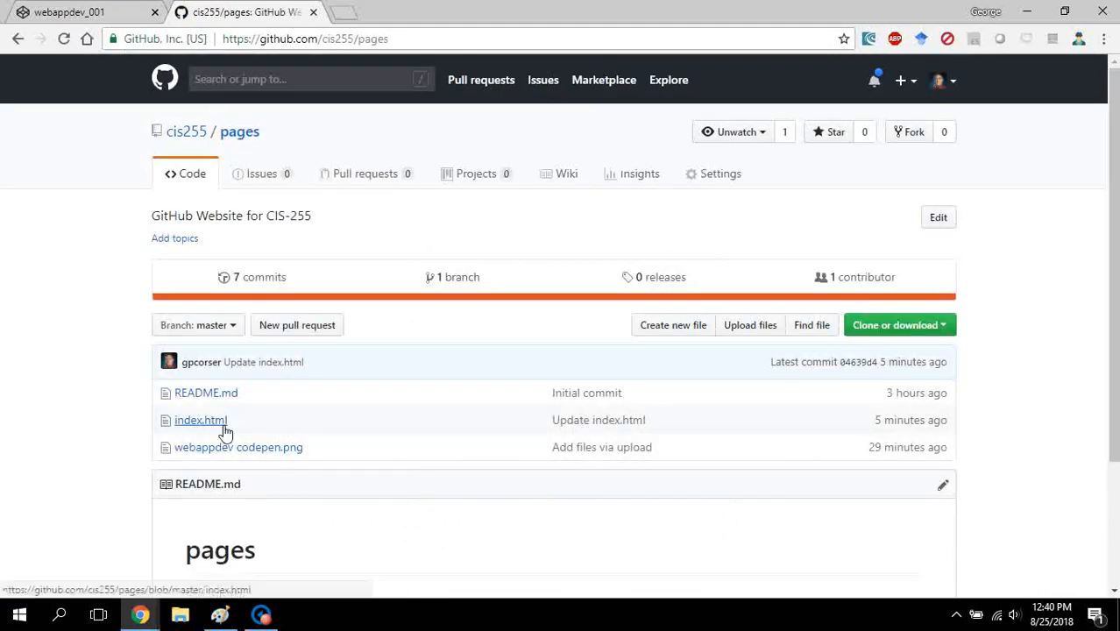
mouse_move(200, 421)
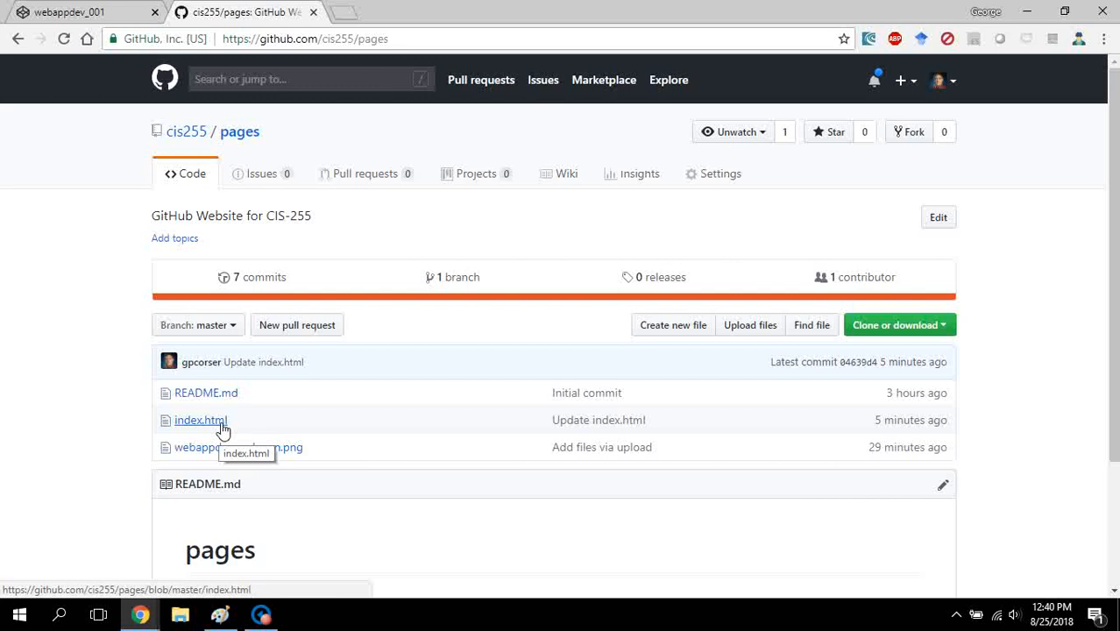
View index.html from the cis255 pages repository file list.
left_click(200, 421)
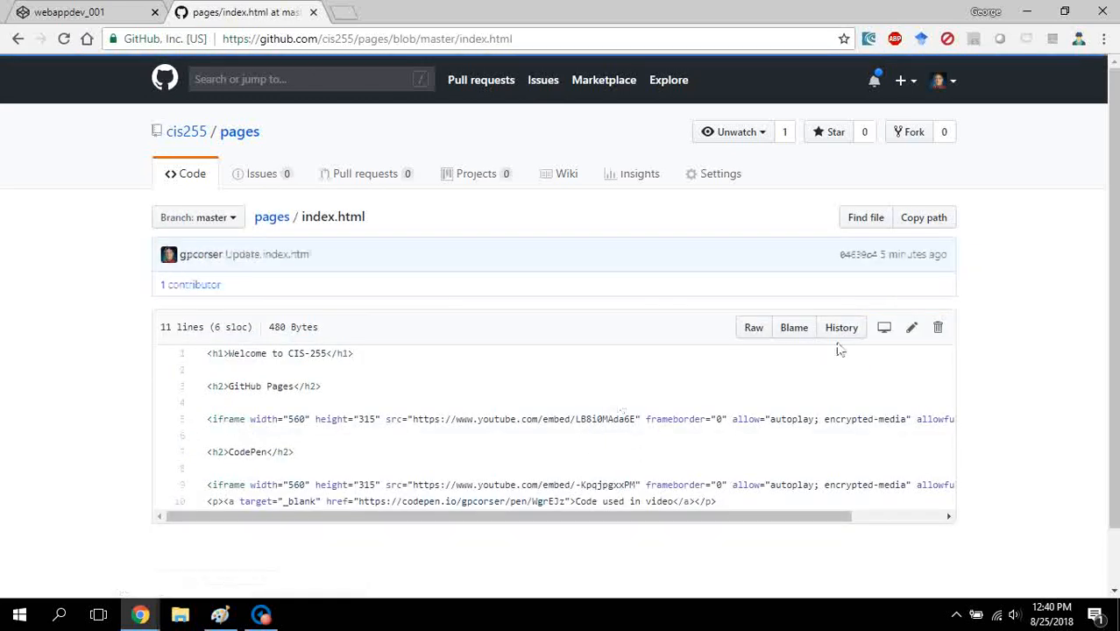
mouse_move(911, 328)
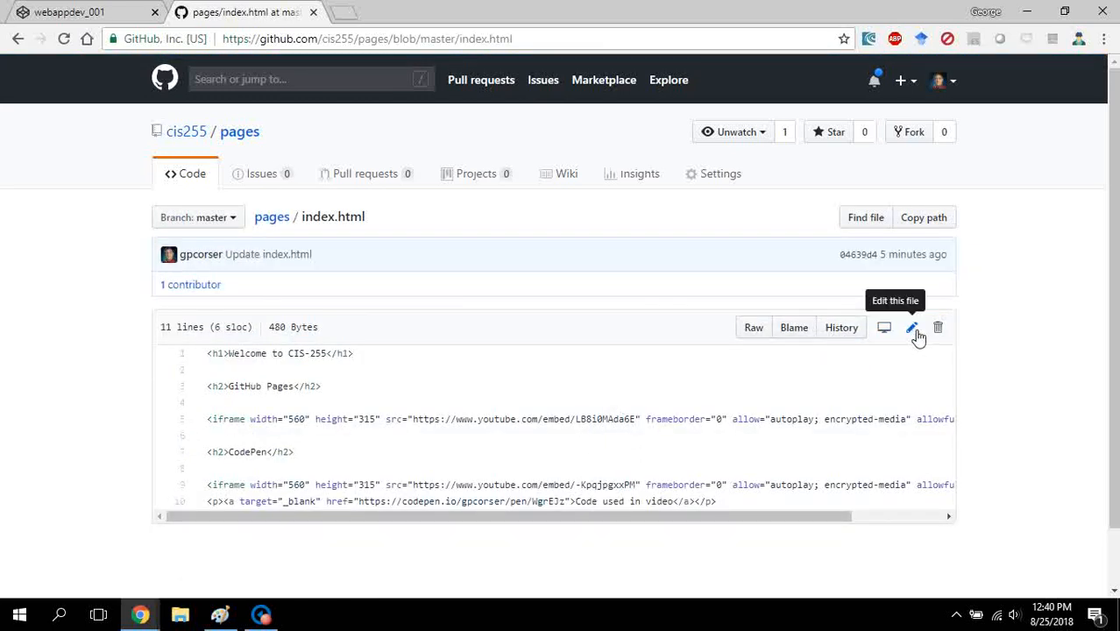
Edit index.html, check the CodePen anchor on line 10, and return to the pen.
left_click(911, 327)
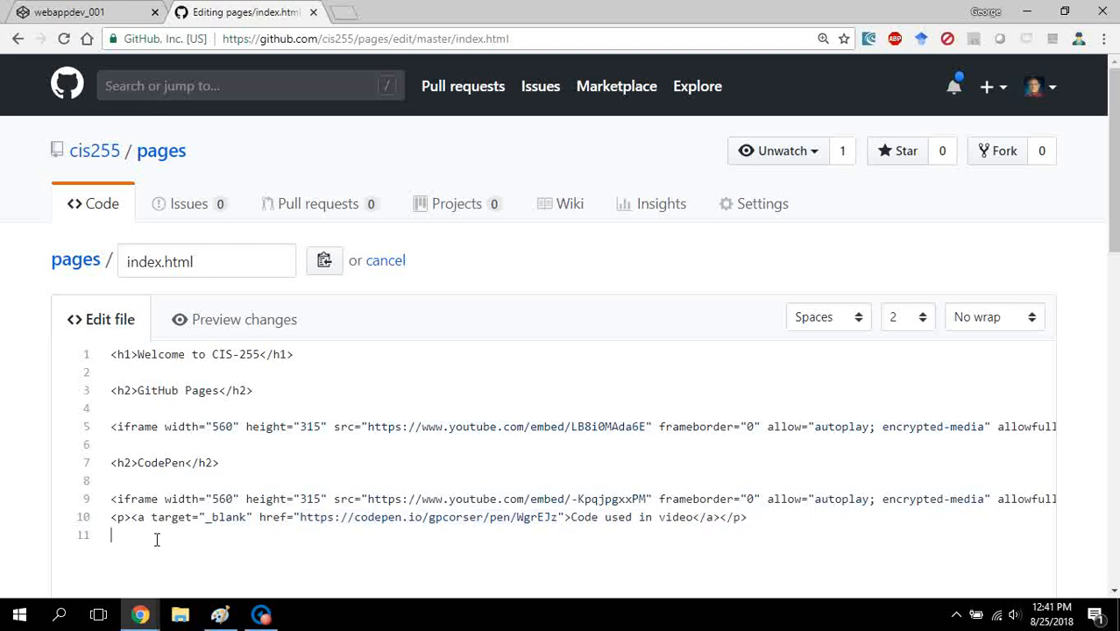
mouse_move(470, 330)
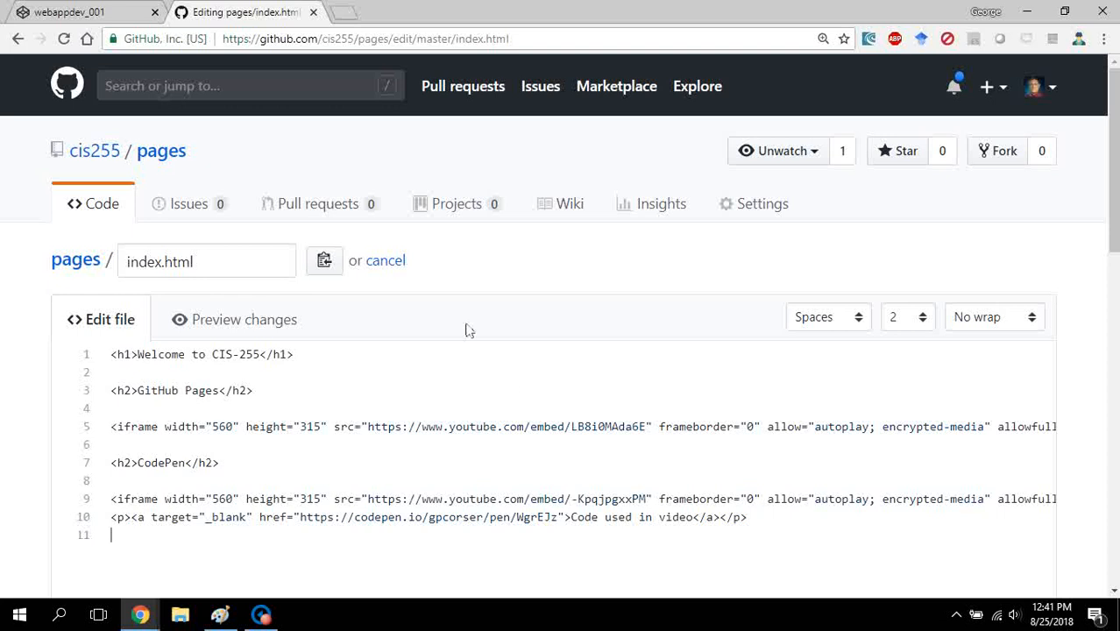
mouse_move(337, 361)
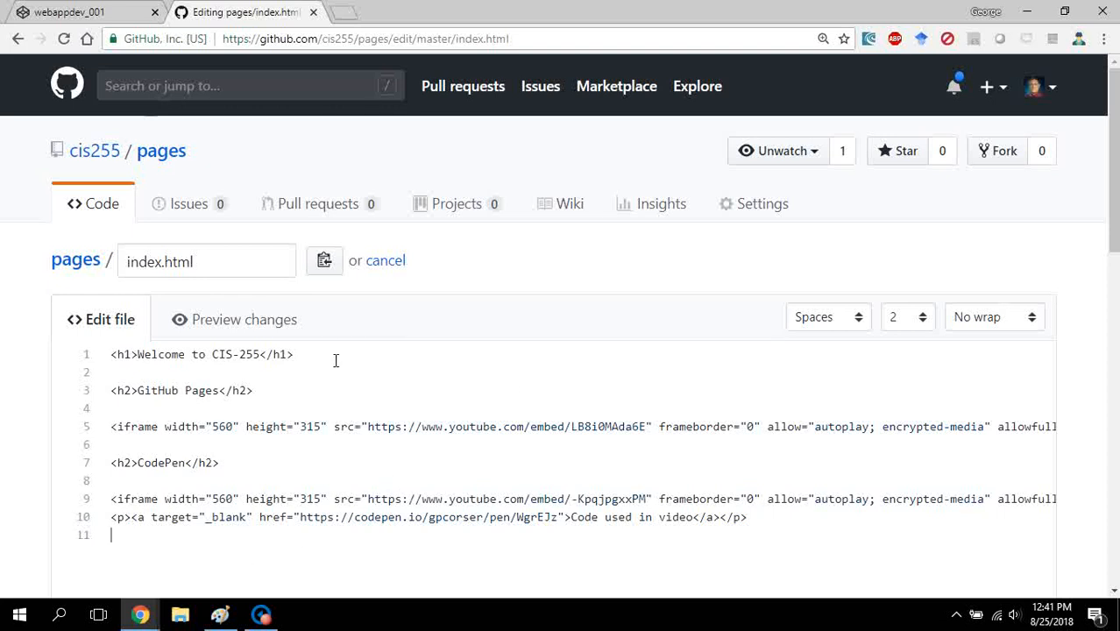
mouse_move(429, 46)
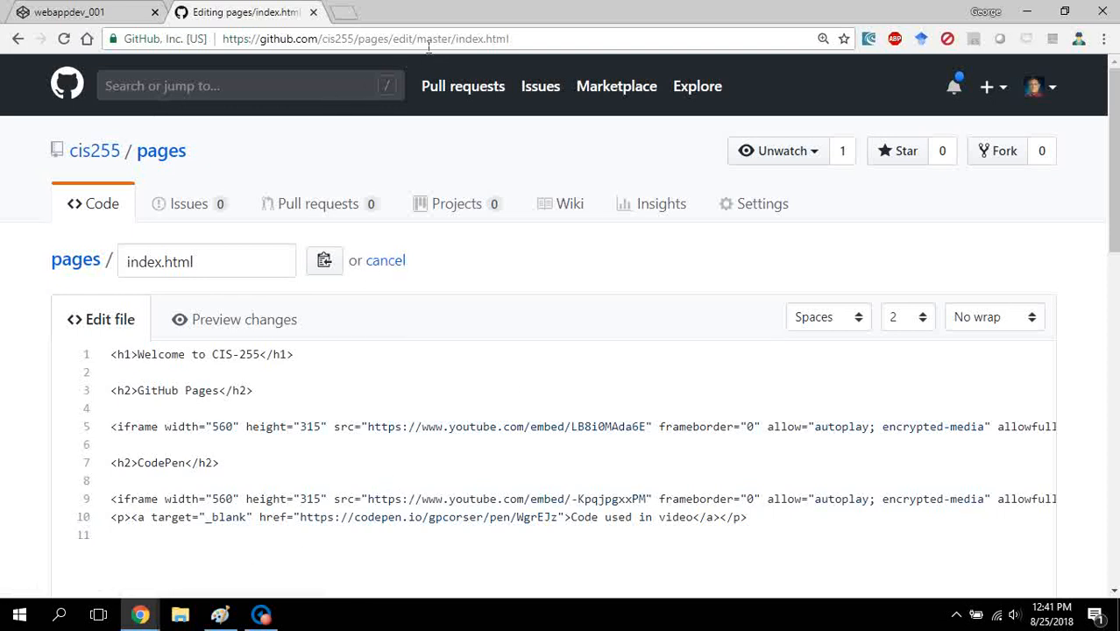
left_click(365, 39)
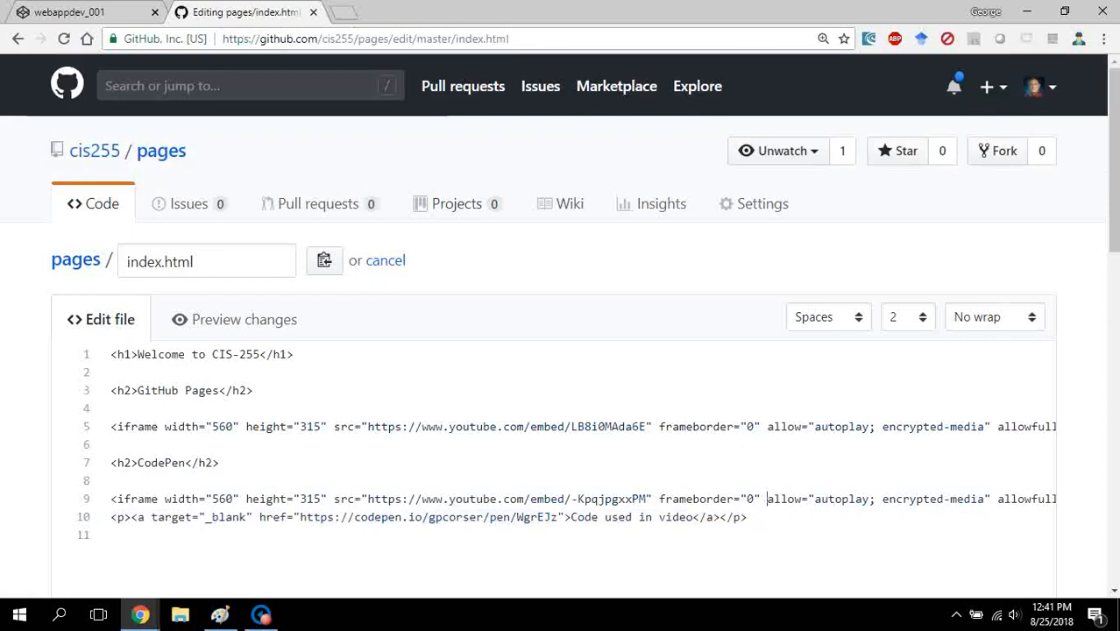
left_click(79, 11)
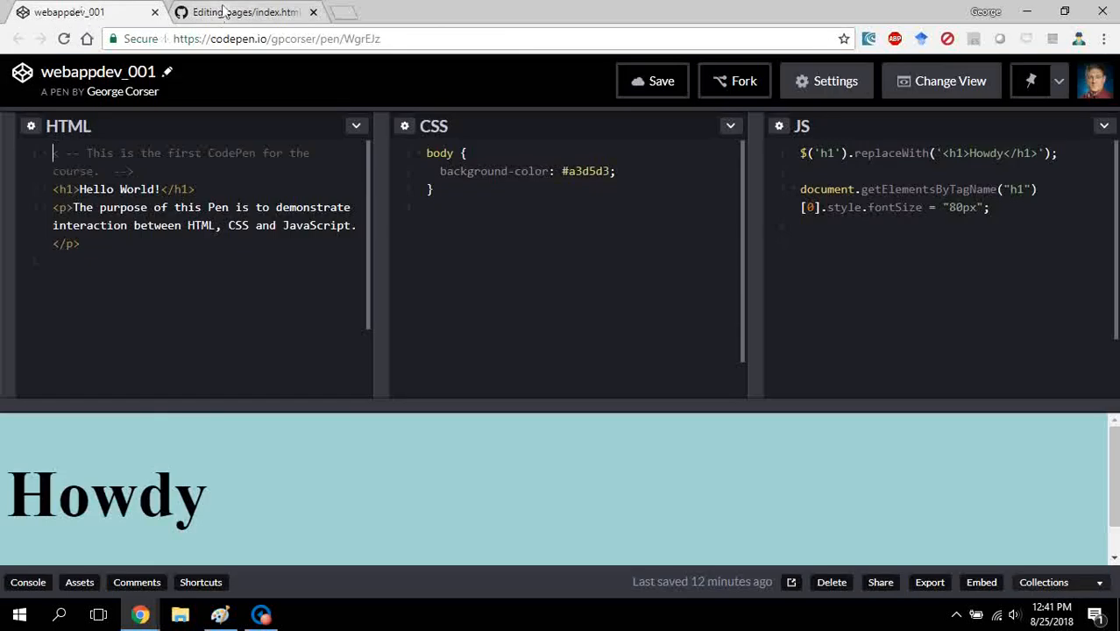
Bring up the live cis255.github.io pages site and reopen the pen from its link.
left_click(245, 11)
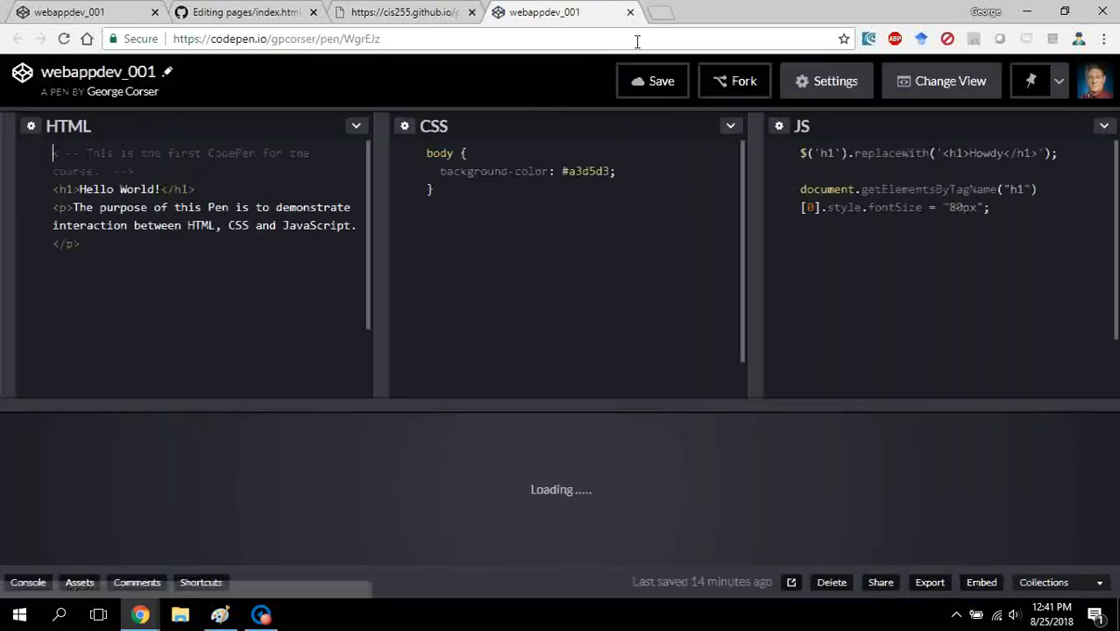
Confirm the live site shows the 'Code used in video' link under CodePen.
left_click(397, 12)
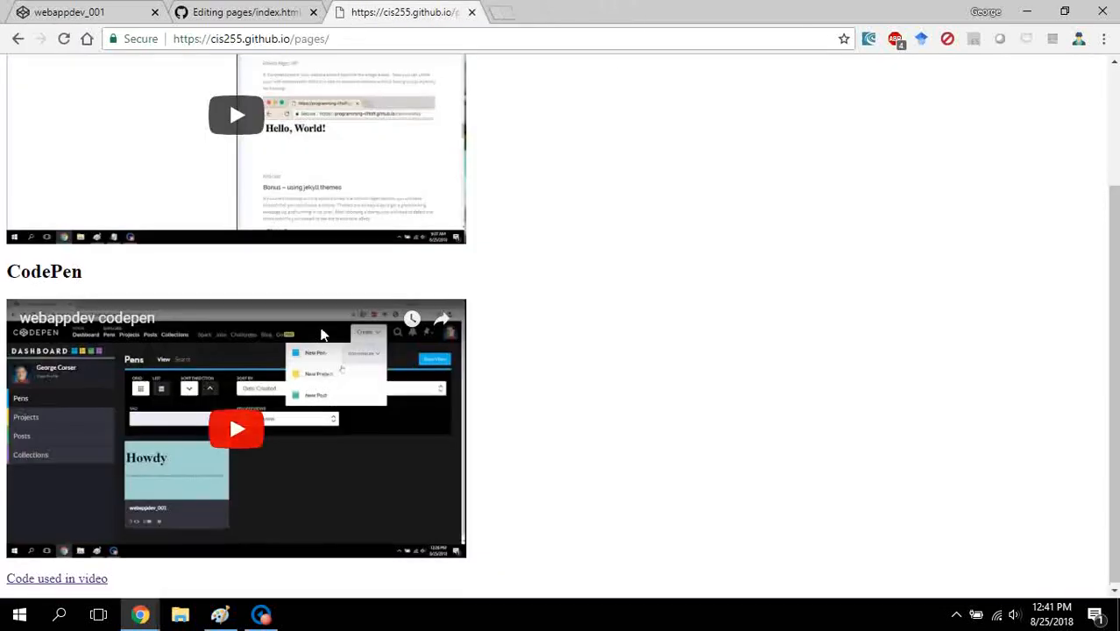
scroll("up", 3)
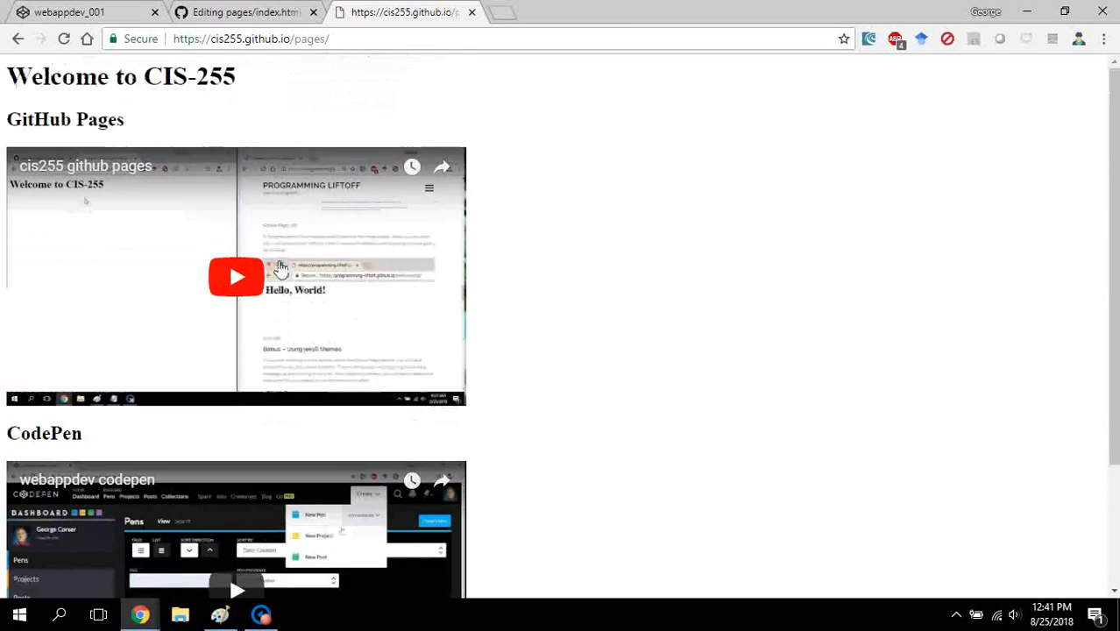
scroll("down", 3)
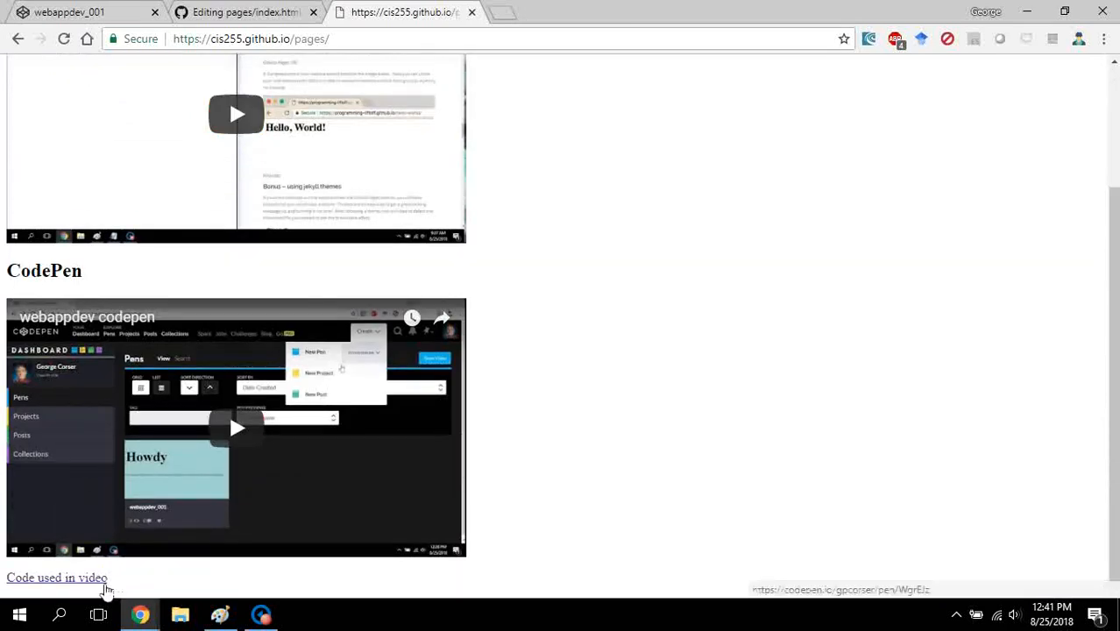
mouse_move(221, 85)
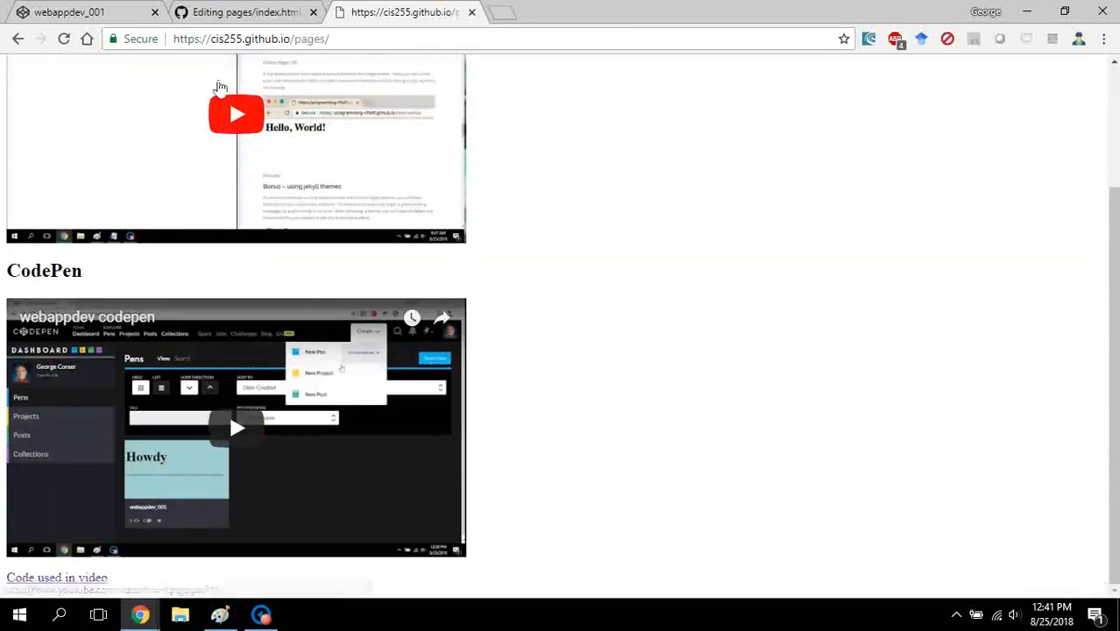
scroll("up", 3)
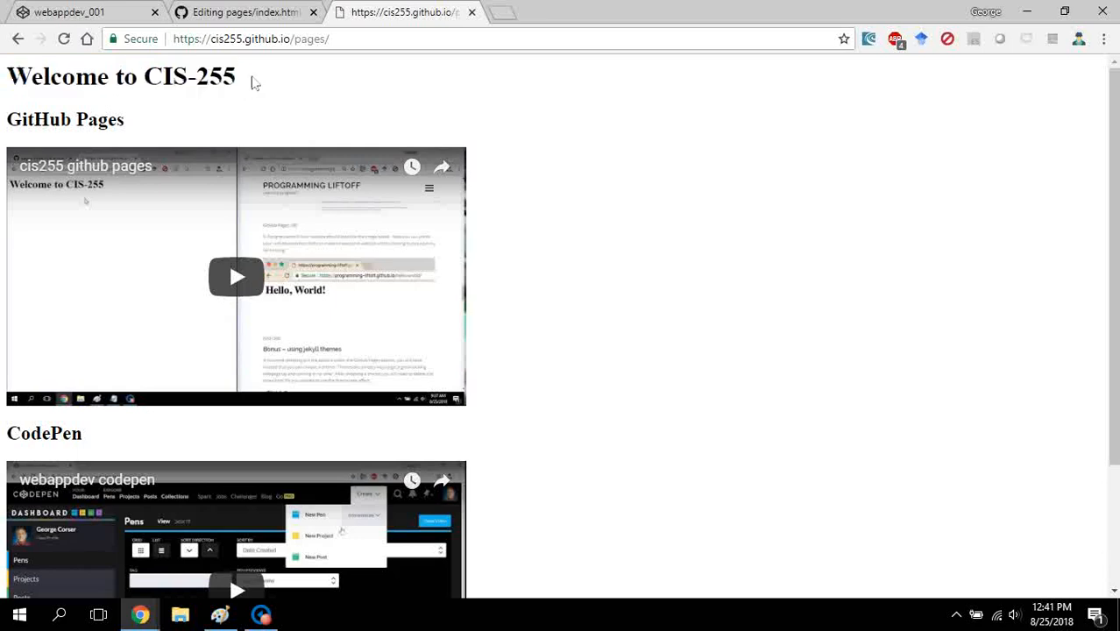
mouse_move(364, 361)
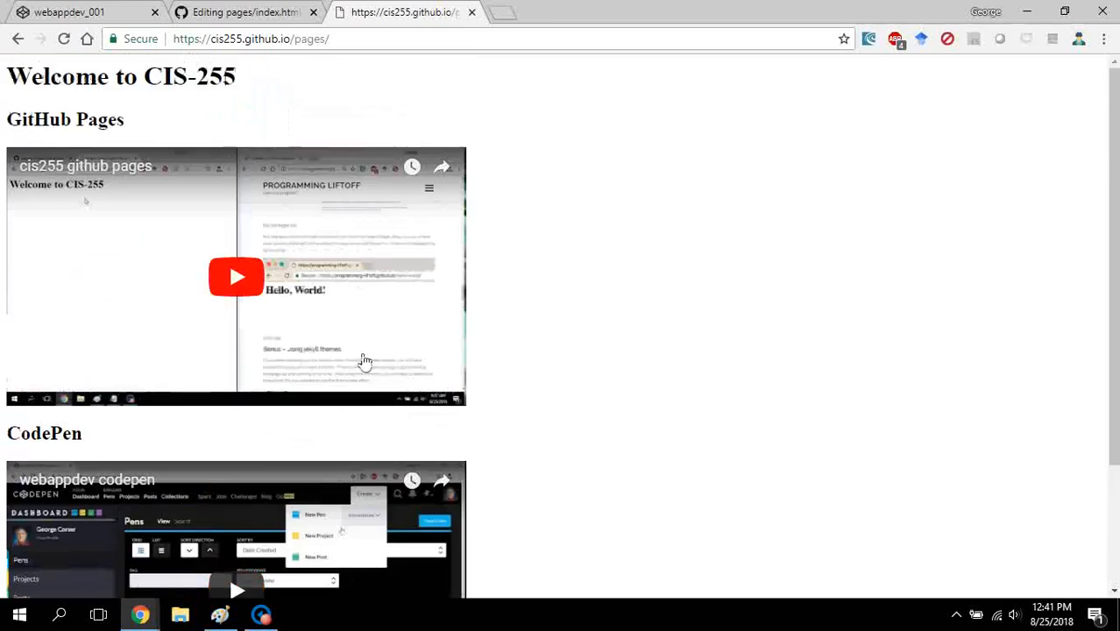